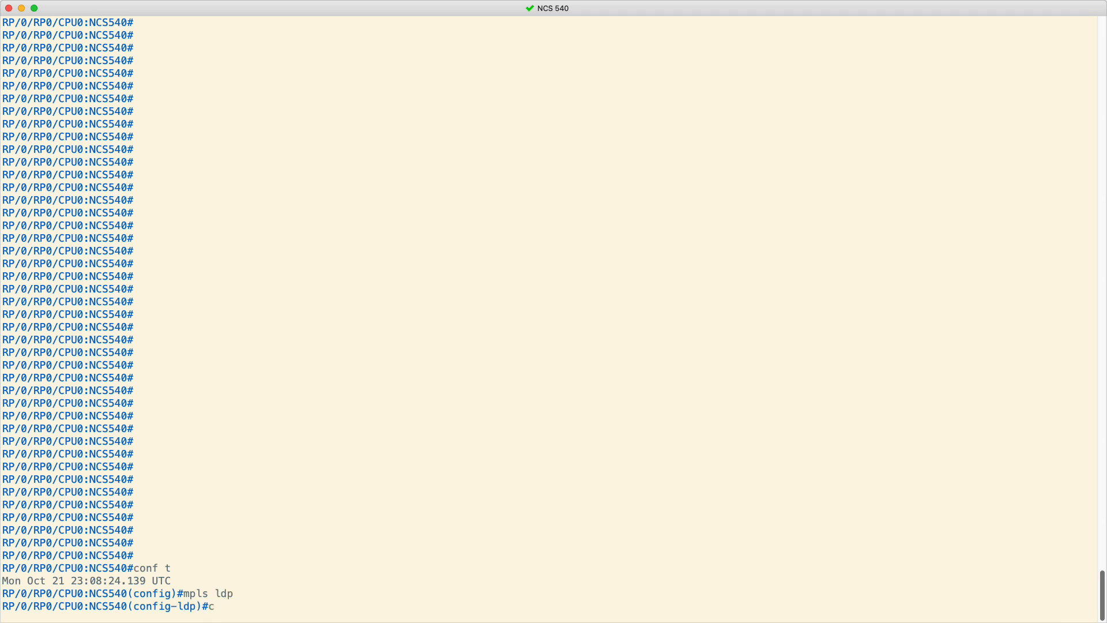
# Commit MPLS LDP, then set and commit LDP router ID 192.168.155.4
pyautogui.write('ommit')
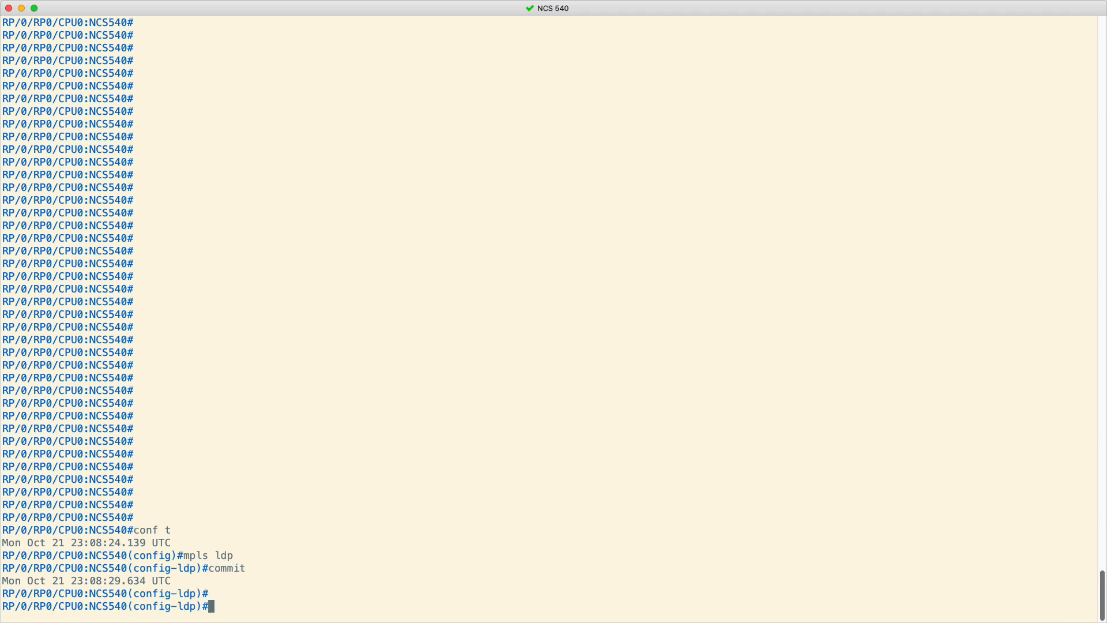
pyautogui.press('enter')
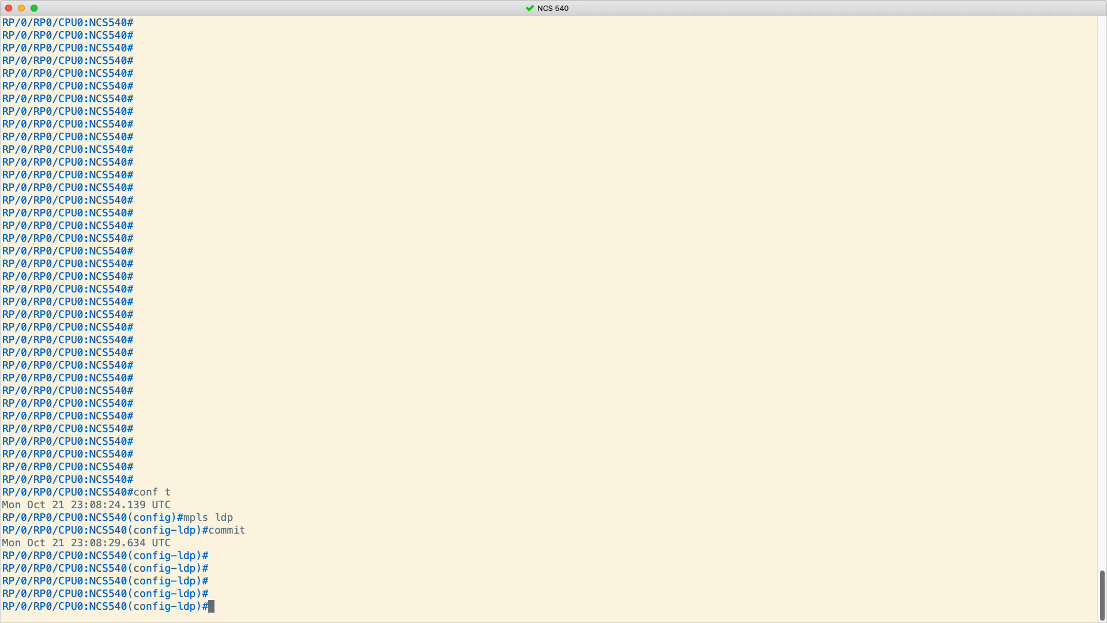
pyautogui.write('router-id')
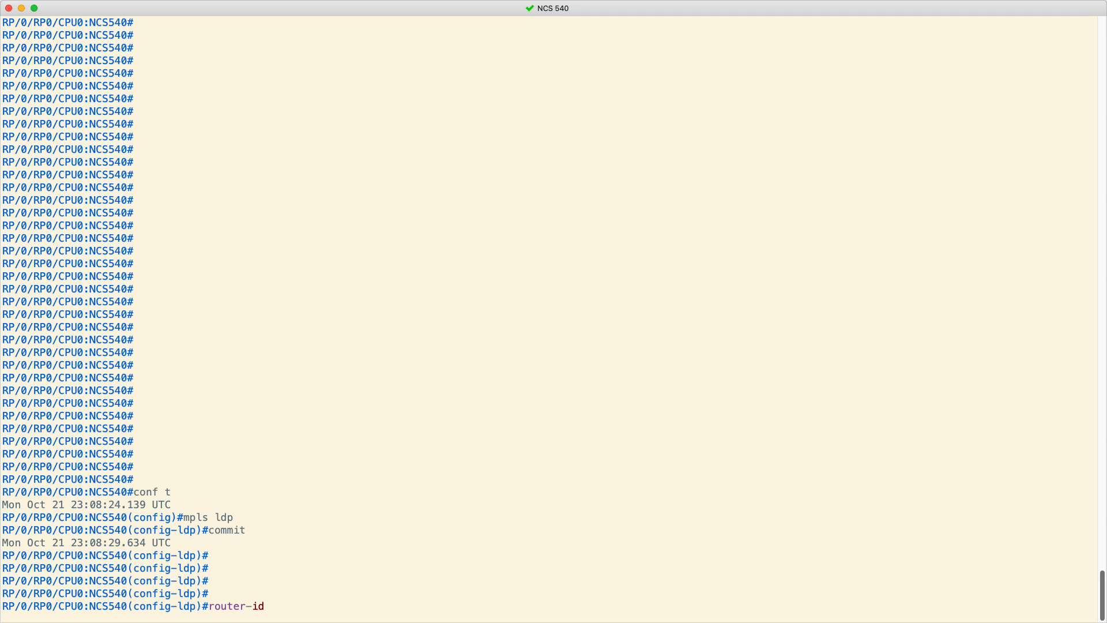
pyautogui.write('19')
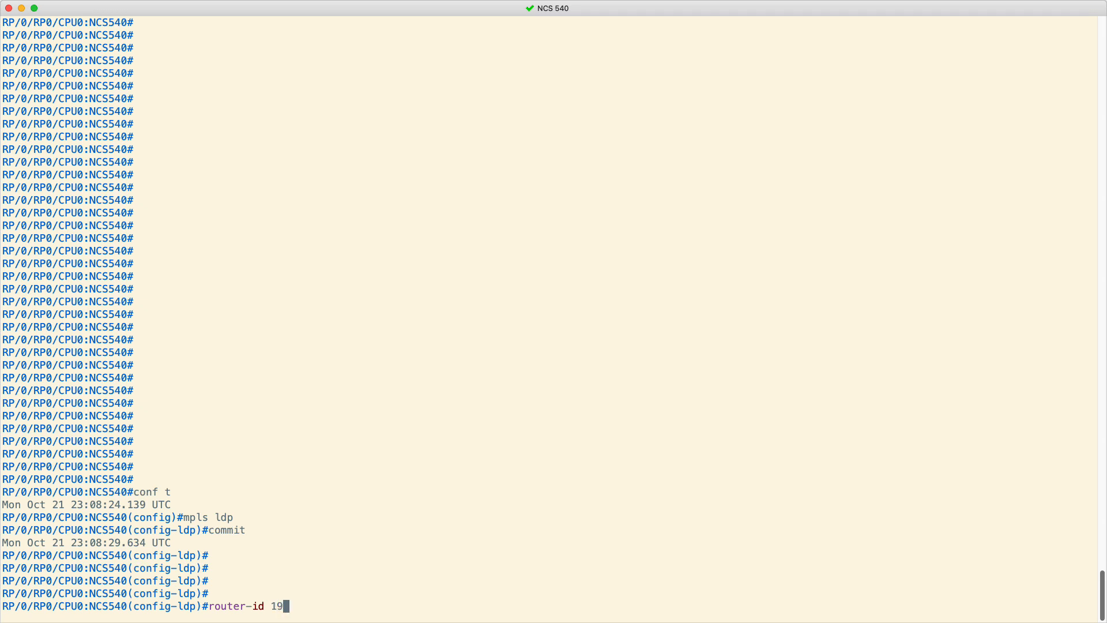
pyautogui.write('2.168.155')
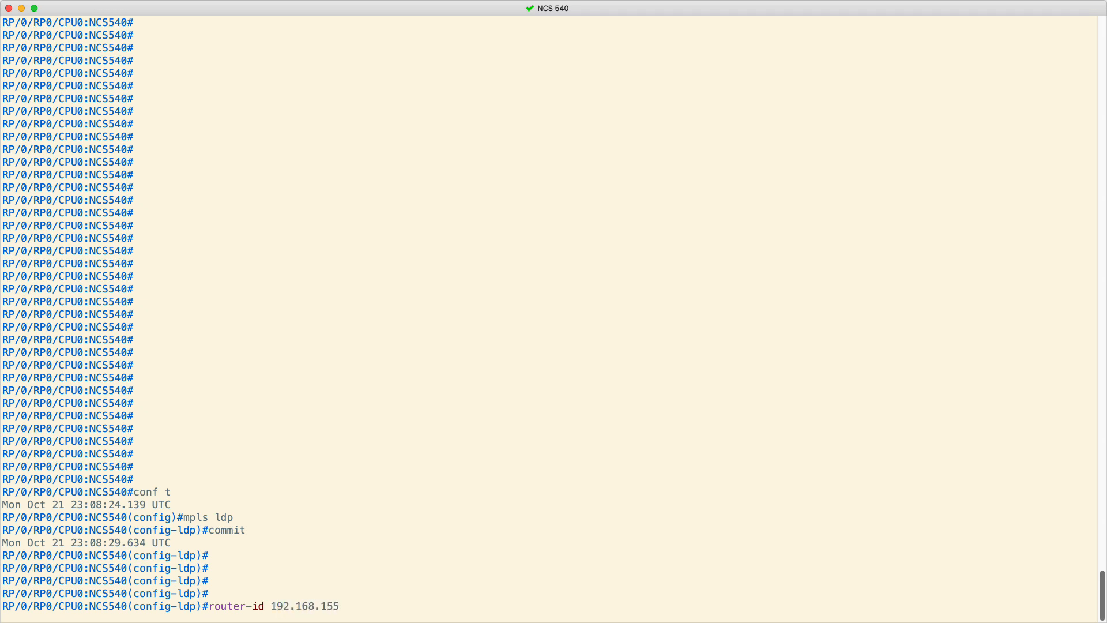
pyautogui.write('.4')
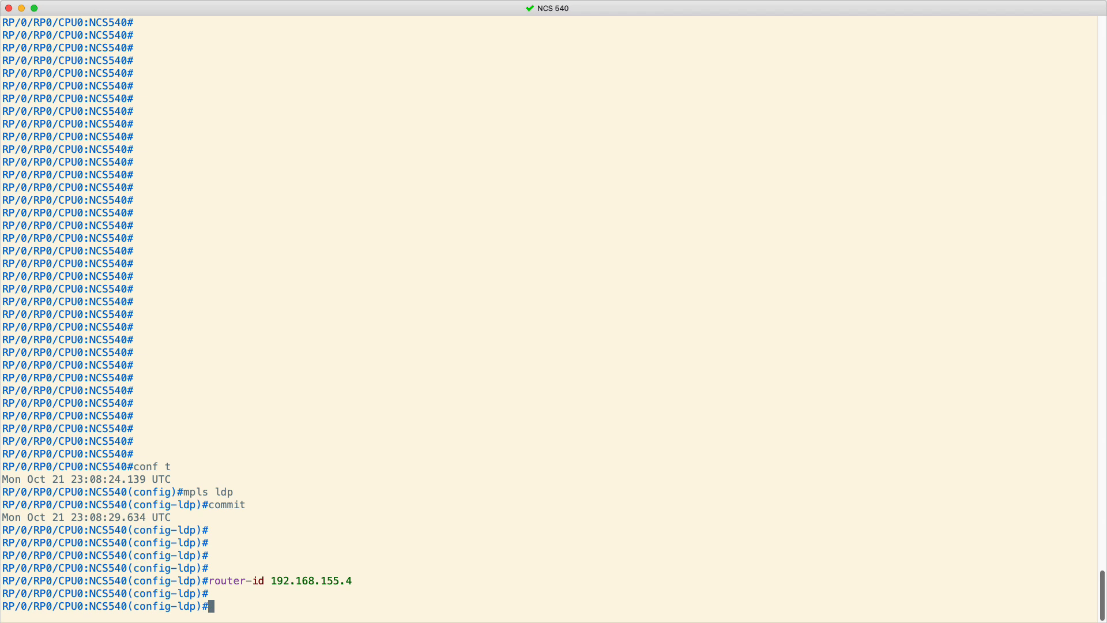
pyautogui.write('commit')
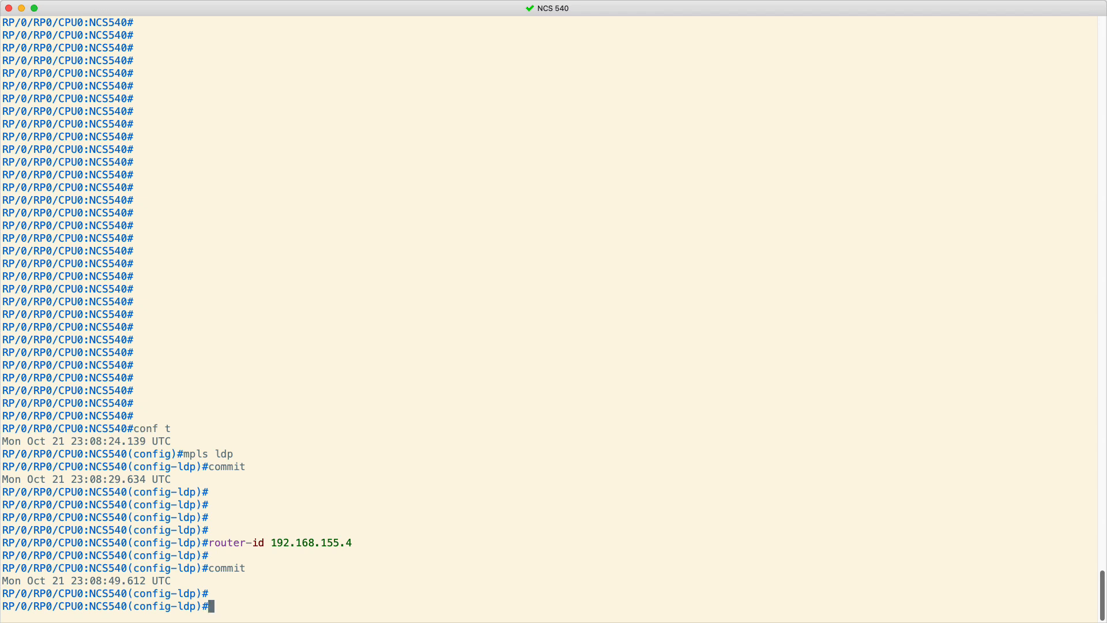
pyautogui.write('i')
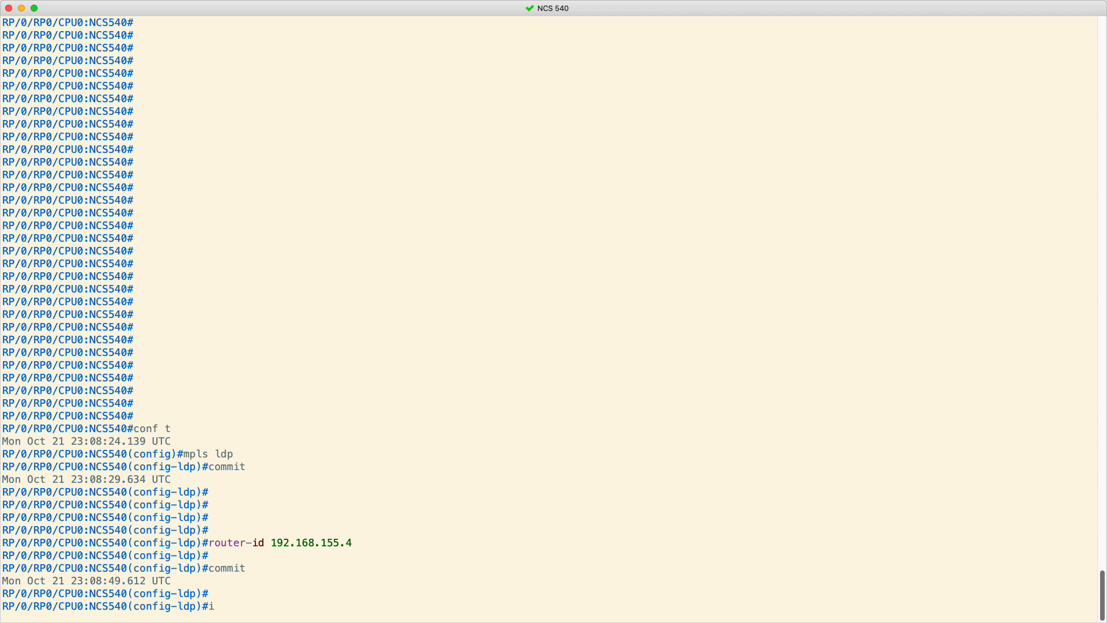
# Add interfaces TenGigE 0/0/0/14 and 0/0/0/16 under mpls ldp, committing each
pyautogui.write('nterface ten')
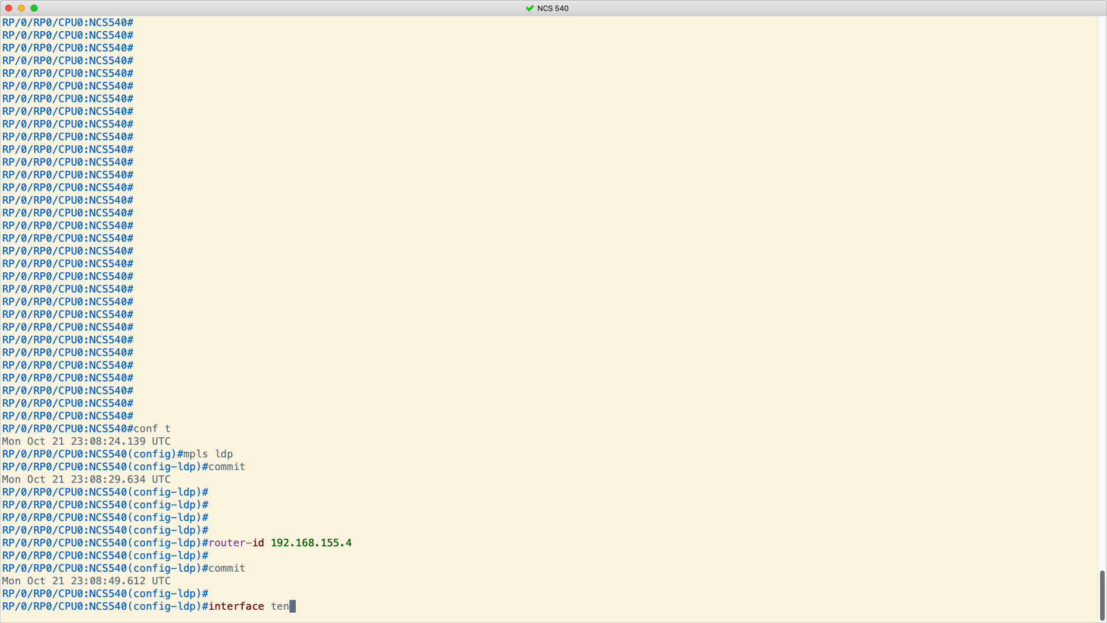
pyautogui.write('GigE 0/0/0/')
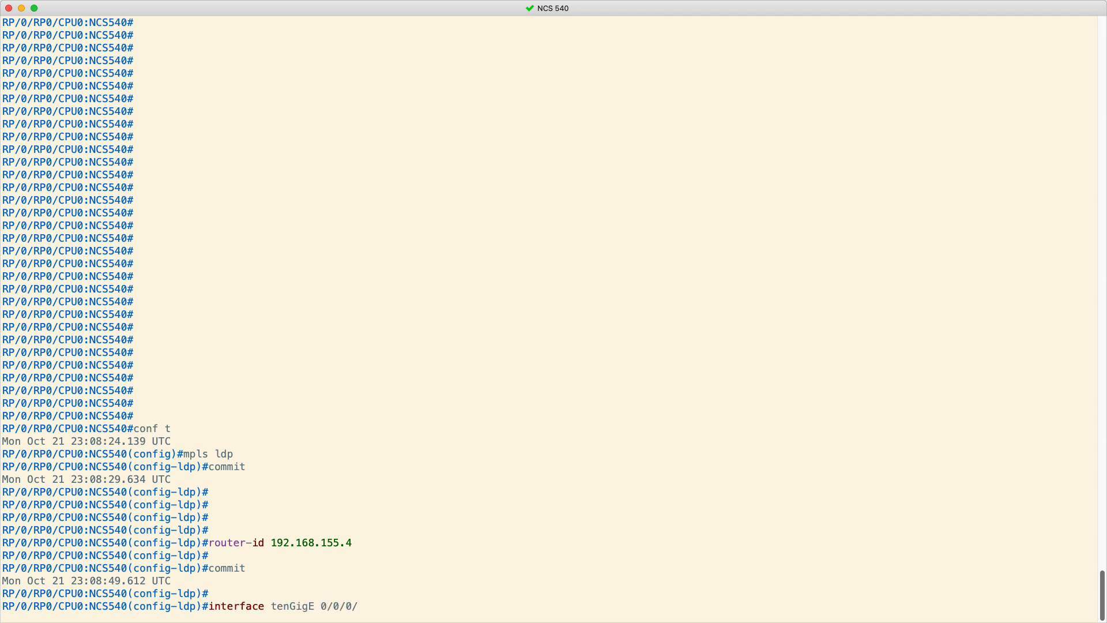
pyautogui.write('14')
pyautogui.write('int')
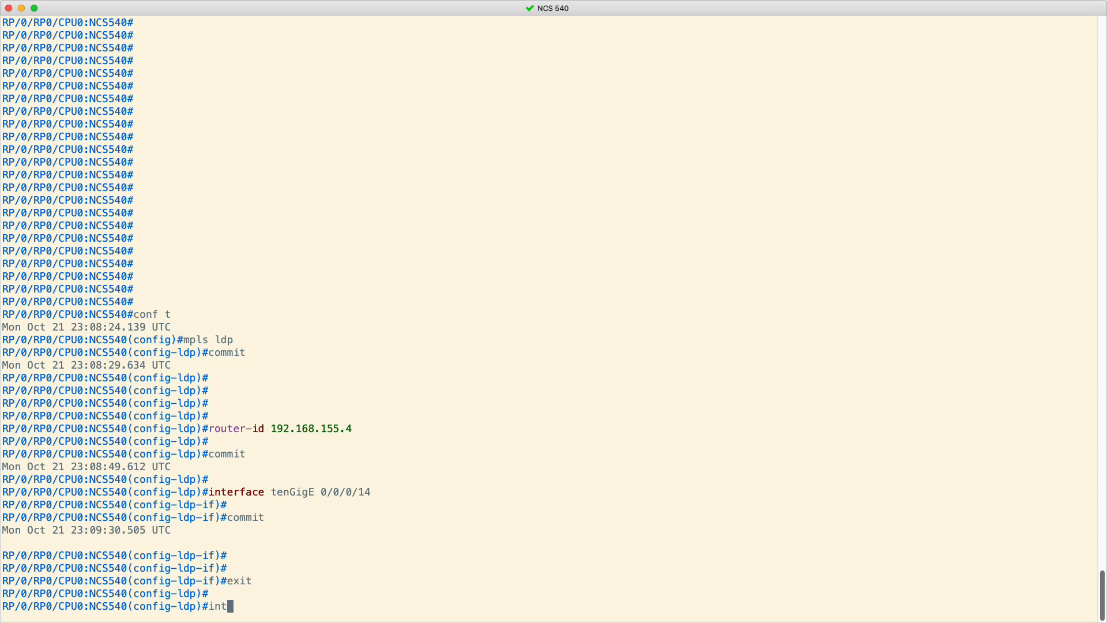
pyautogui.write('erface tenGigE')
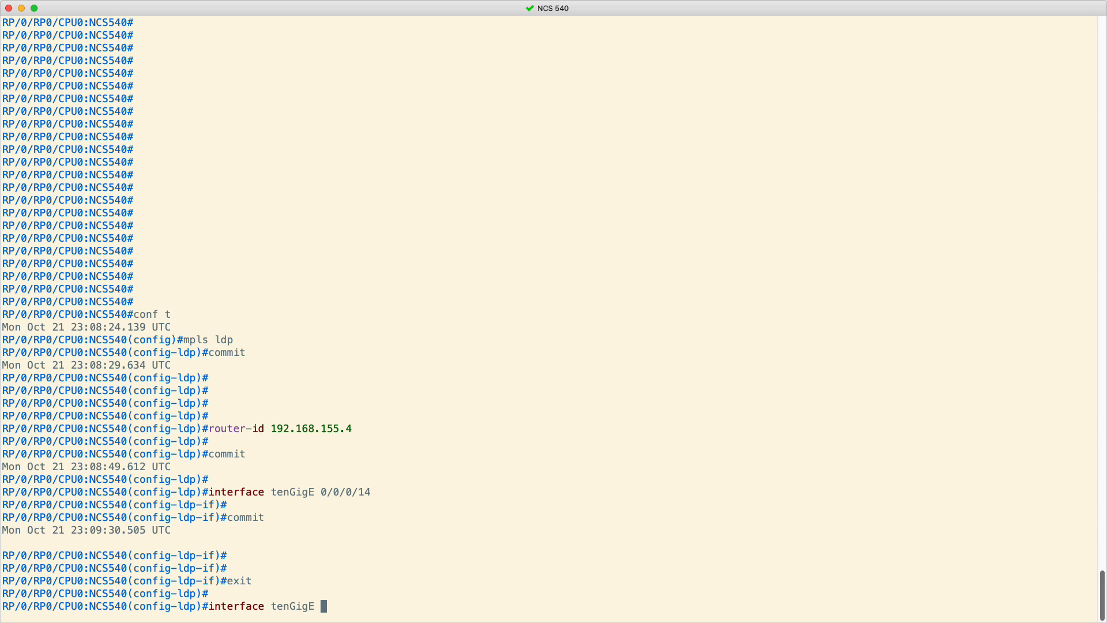
pyautogui.write('0/0/0/16')
pyautogui.write('commit')
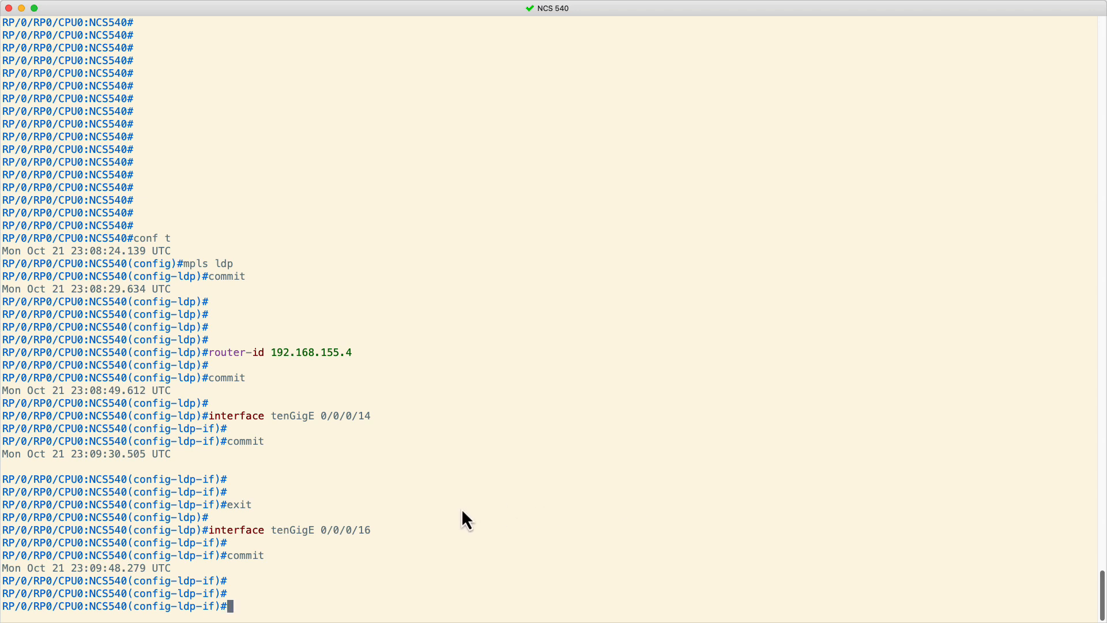
# Leave configuration mode and review the 'show run mpls ldp' output
pyautogui.write('end')
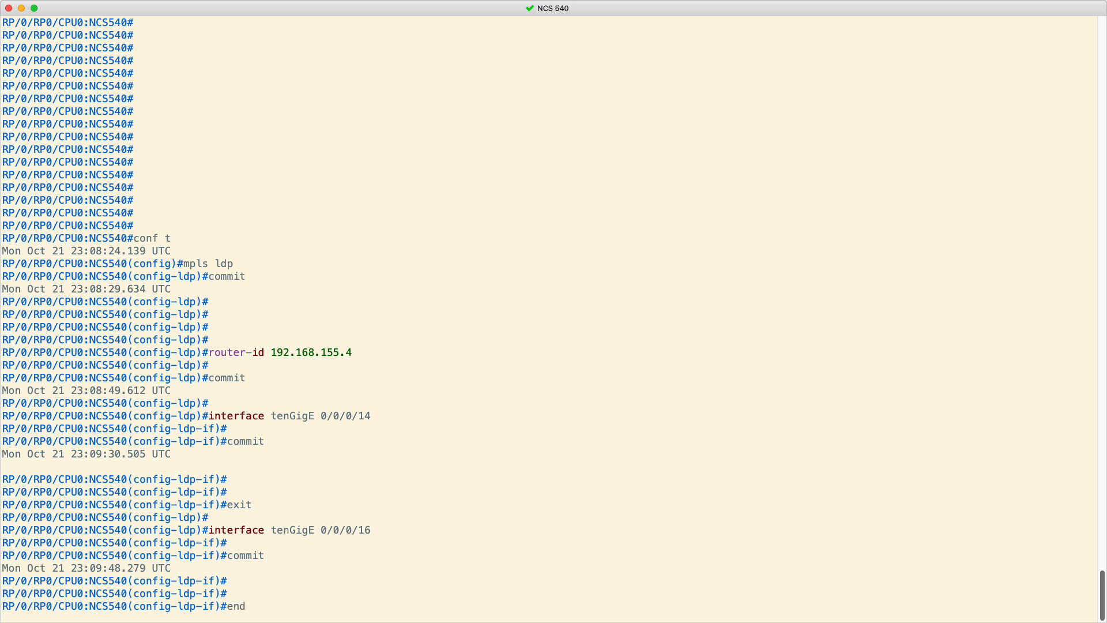
pyautogui.write('show')
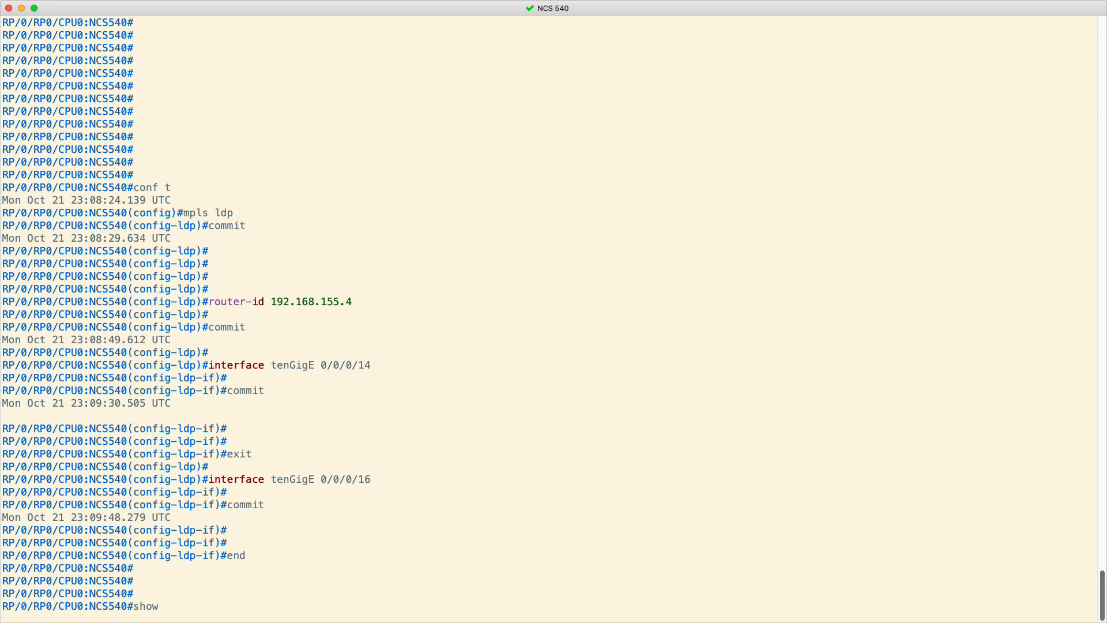
pyautogui.write('run mpls ldp')
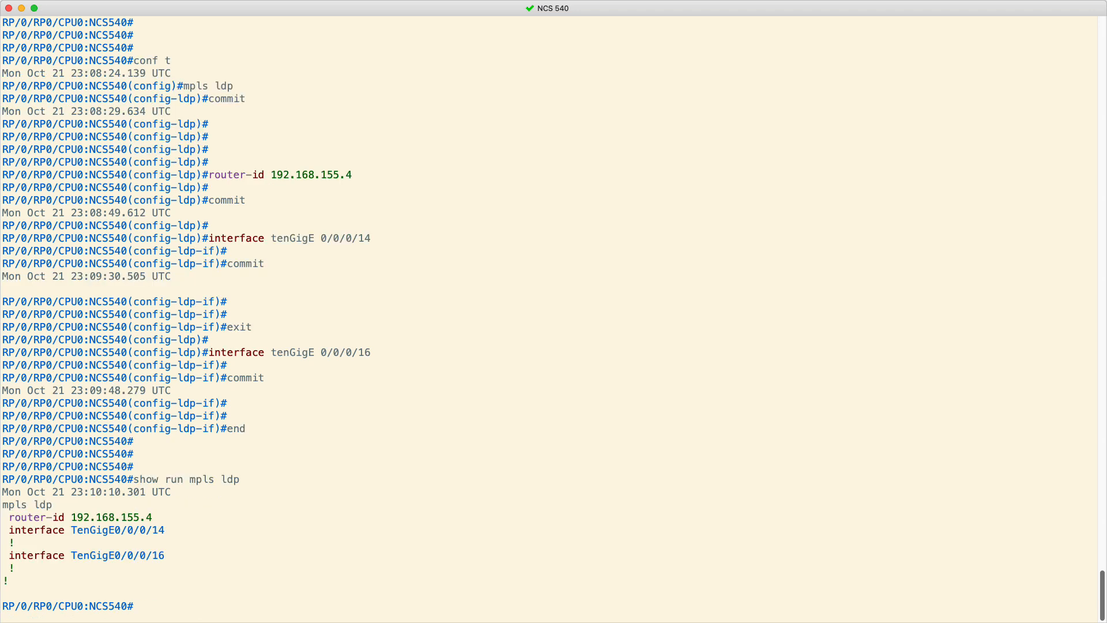
pyautogui.scroll(-3)
pyautogui.write('show mpls ldp')
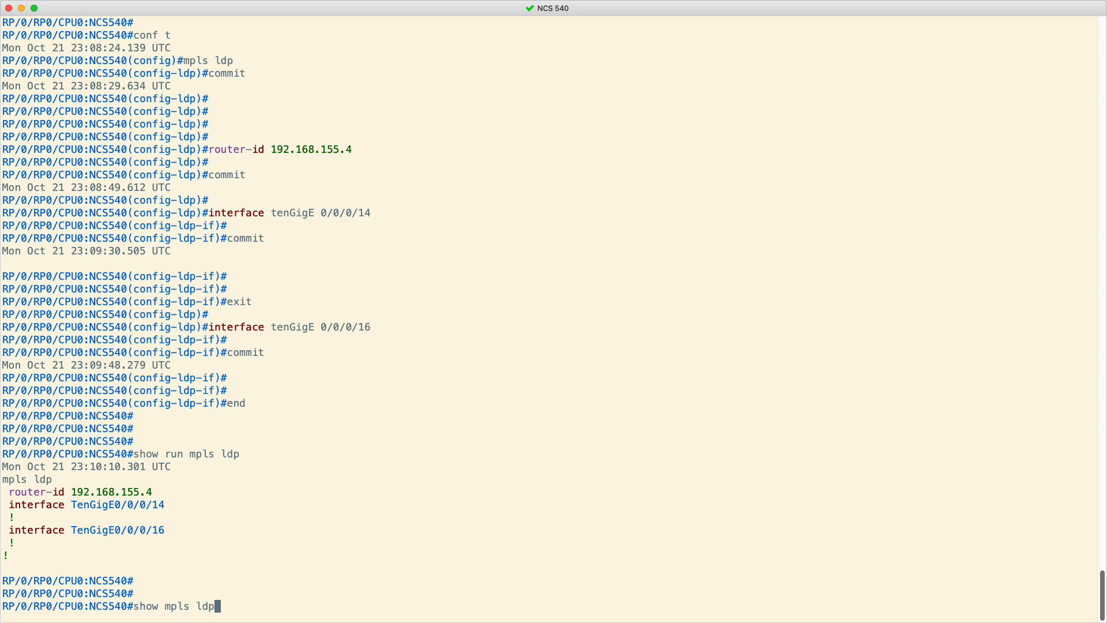
# Check LDP discovery and neighbor brief output for peers 192.168.155.2 and 192.168.155.3
pyautogui.write('discovery')
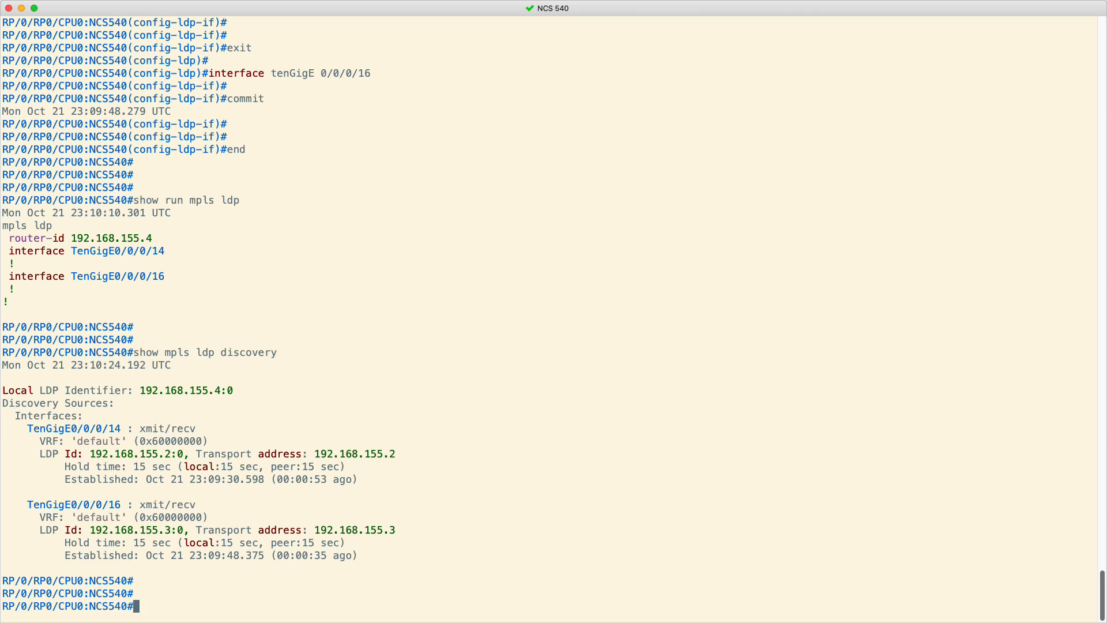
pyautogui.write('show mpls ldp neighbor brief')
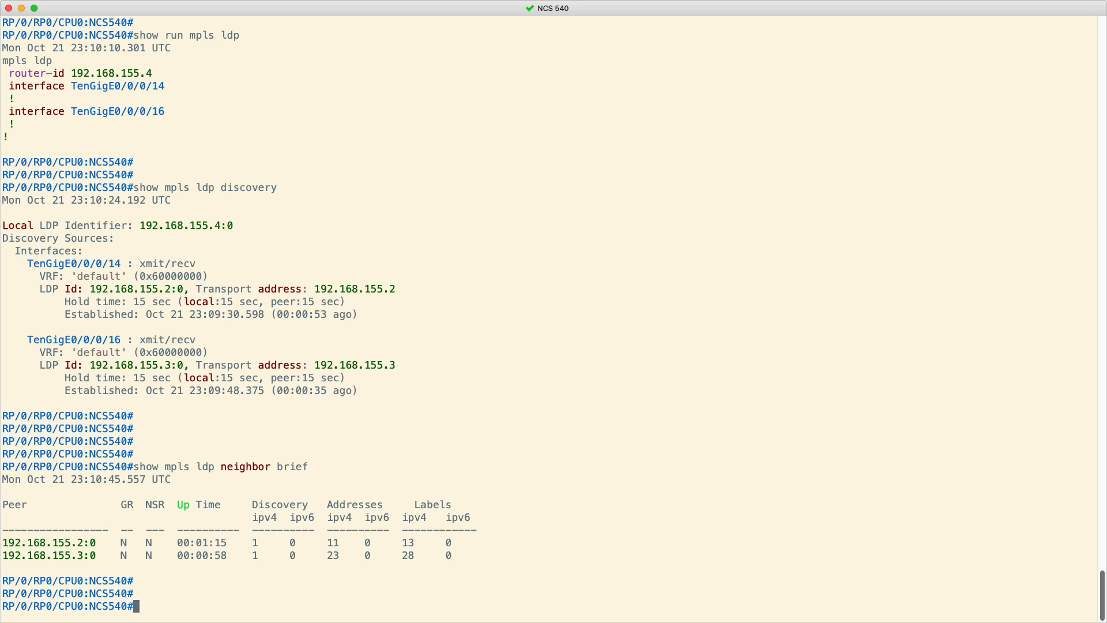
pyautogui.moveTo(837, 496)
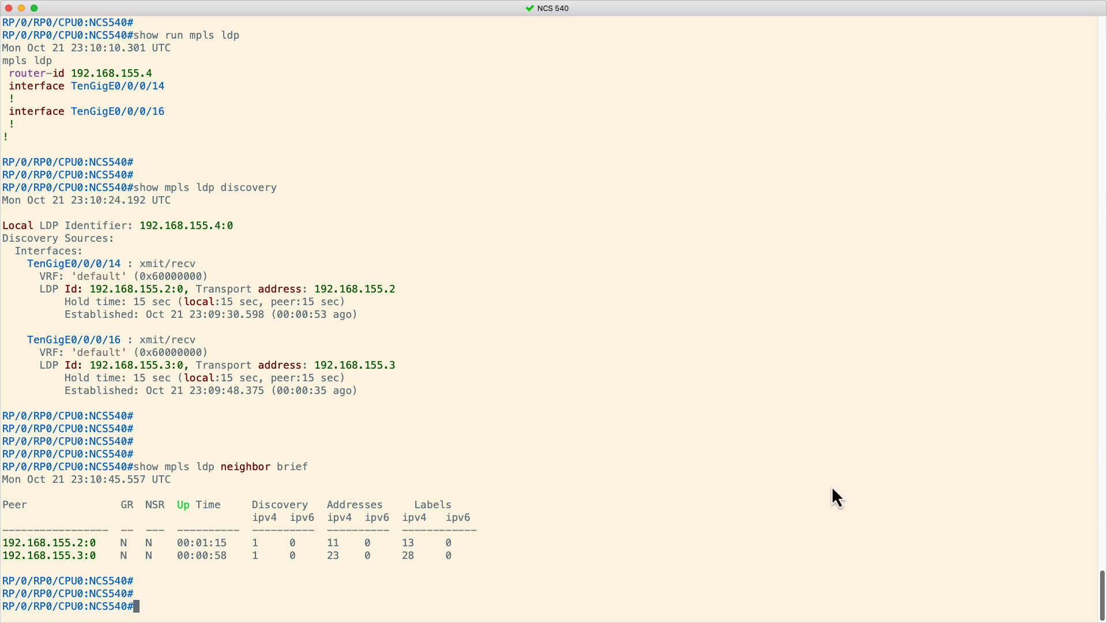
pyautogui.scroll(-3)
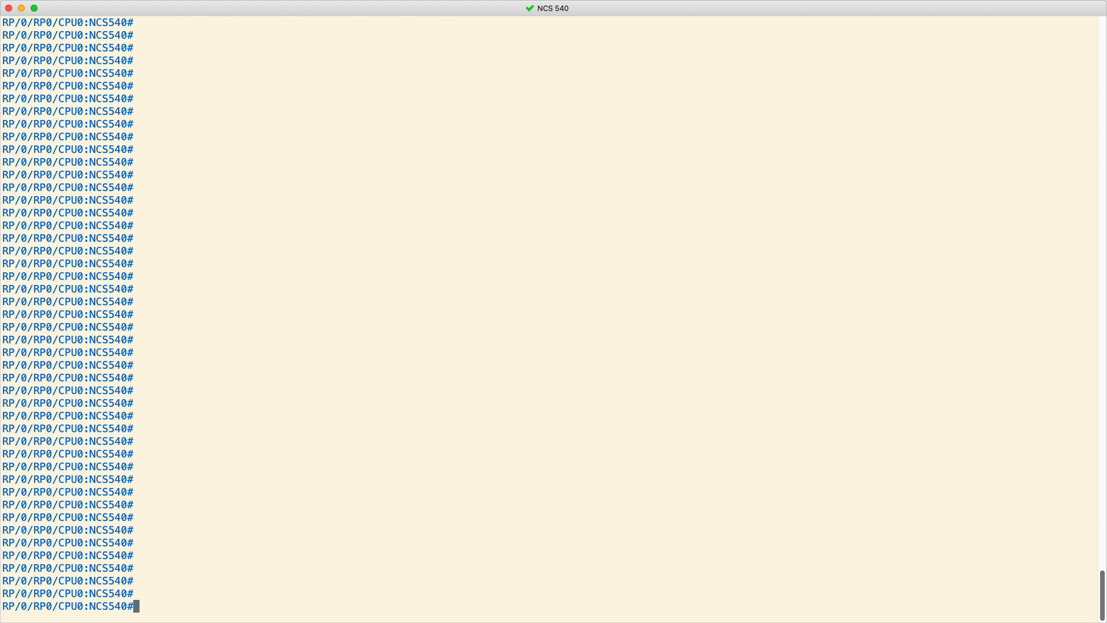
# Display the IS-IS CORE running config, then commit LDP router ID 192.168.155.4
pyautogui.write('show run router isis')
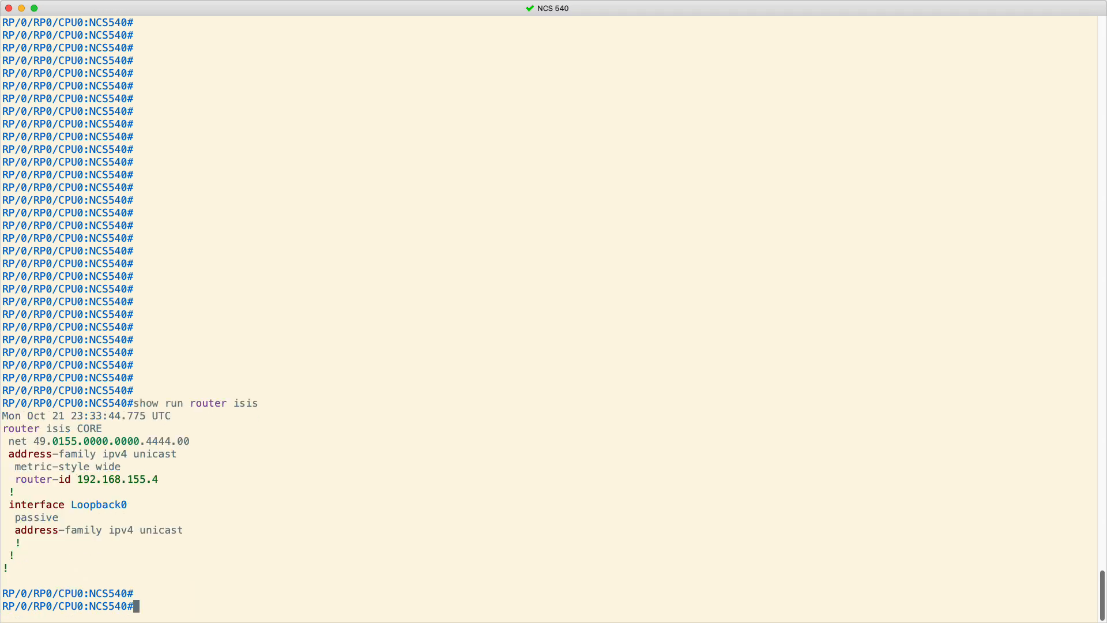
pyautogui.write('conf t')
pyautogui.write('mpls')
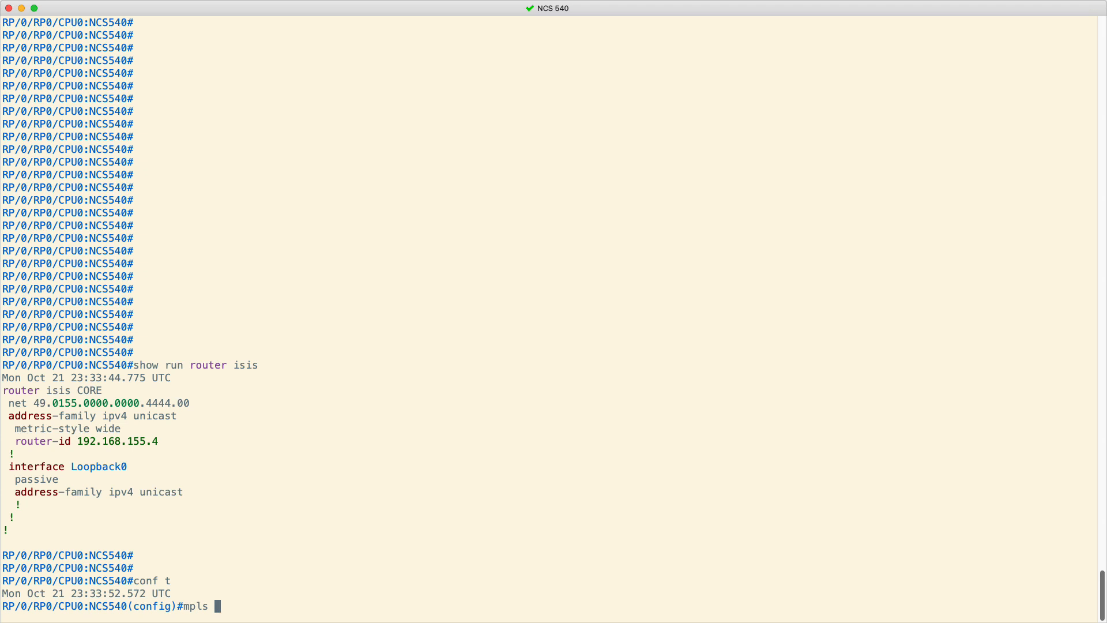
pyautogui.write('ldp')
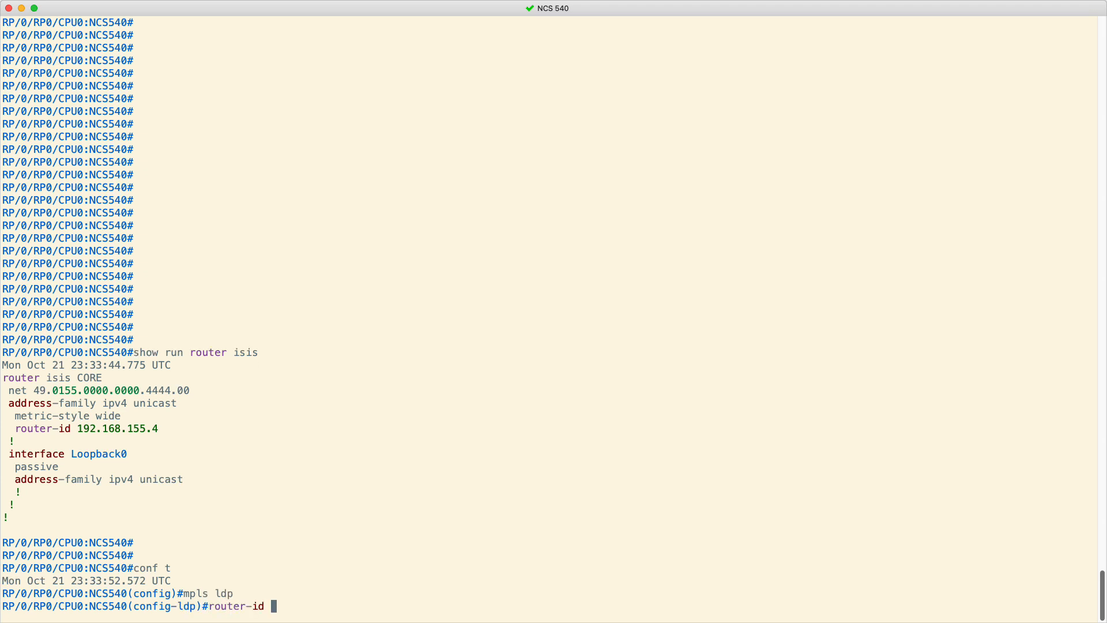
pyautogui.write('192.16')
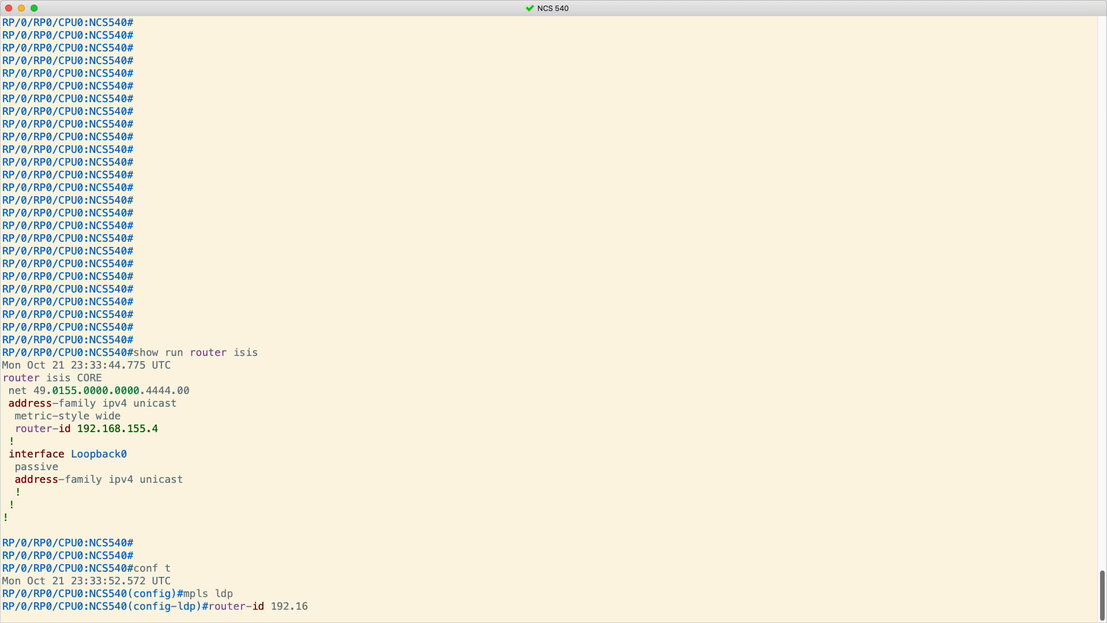
pyautogui.write('8.155.4')
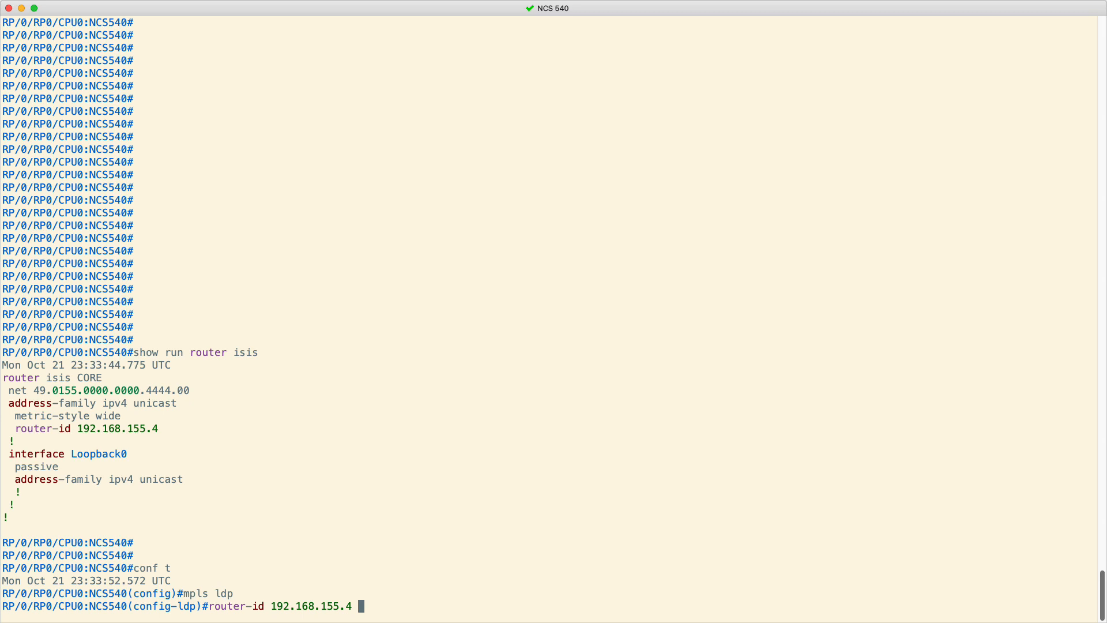
pyautogui.write('commit')
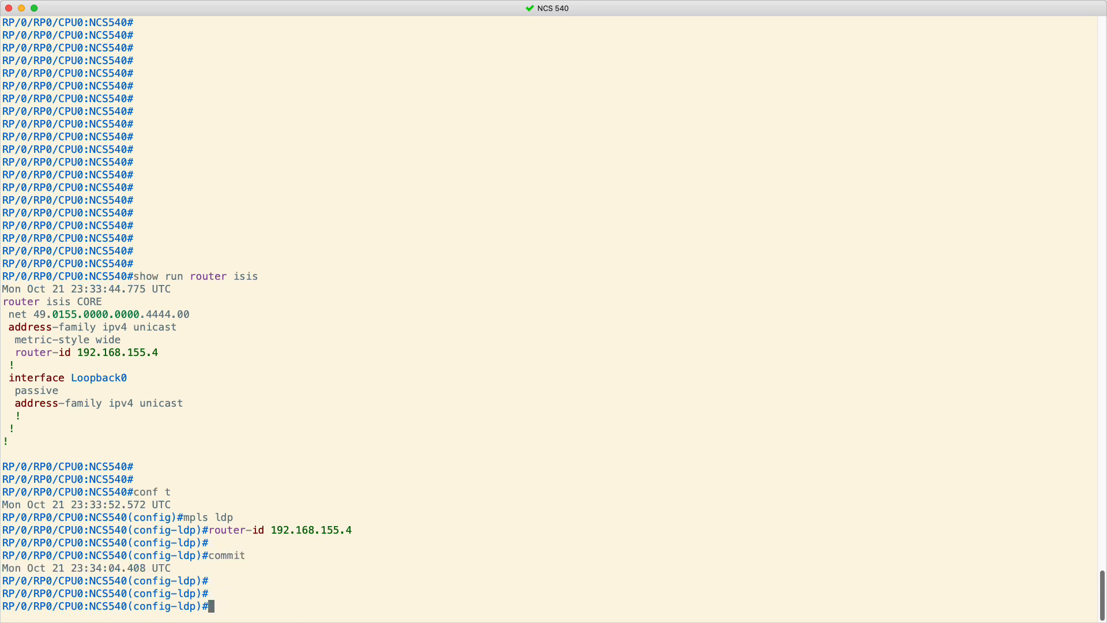
pyautogui.write('exit')
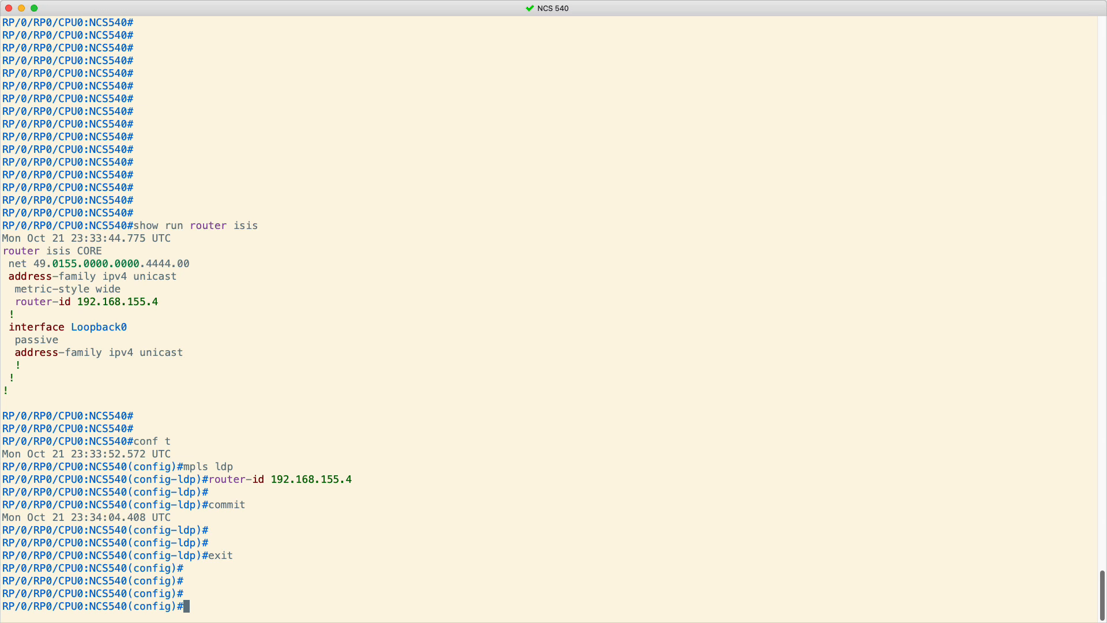
pyautogui.write('router isis CORE')
pyautogui.write('address-family')
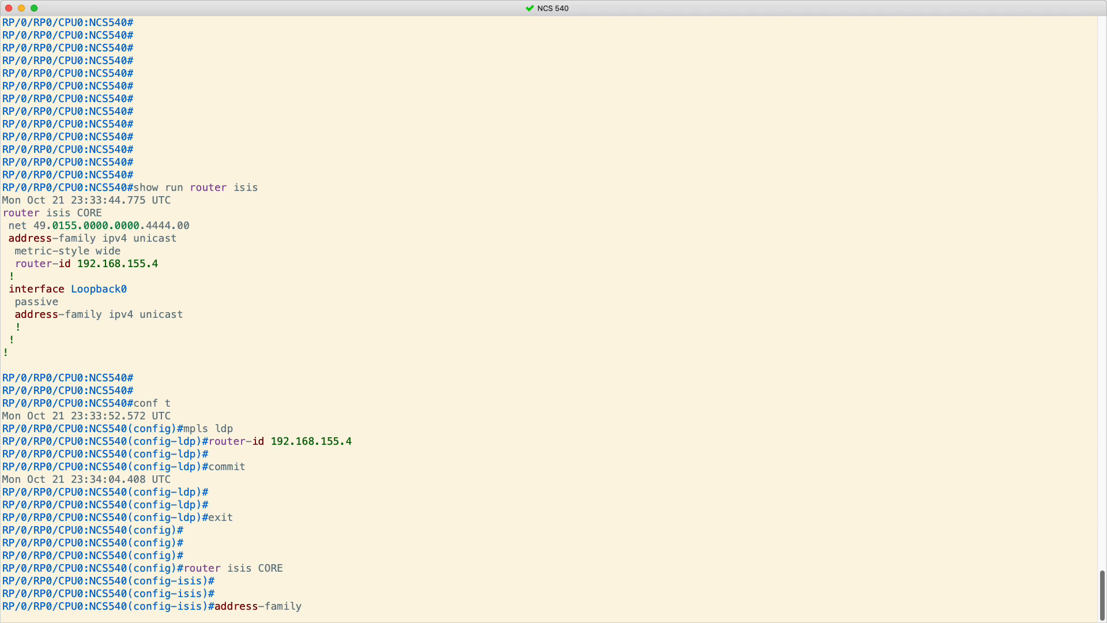
# Commit 'mpls ldp auto-config' under IS-IS CORE address-family ipv4 unicast
pyautogui.write('ipv4 unicast')
pyautogui.write('mpls ldp')
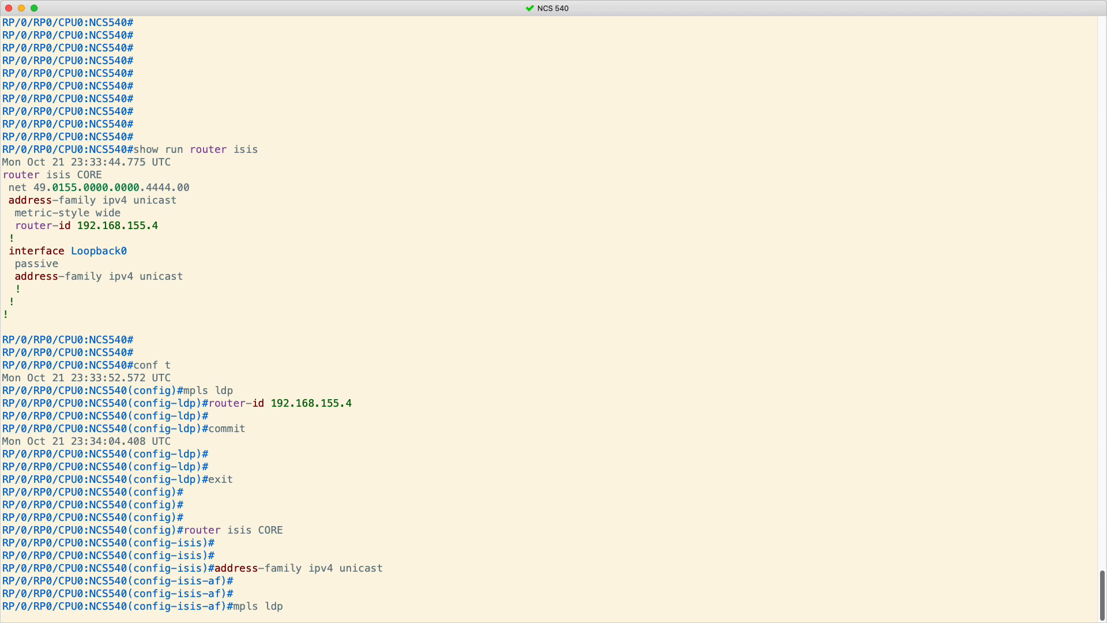
pyautogui.write('auto-config')
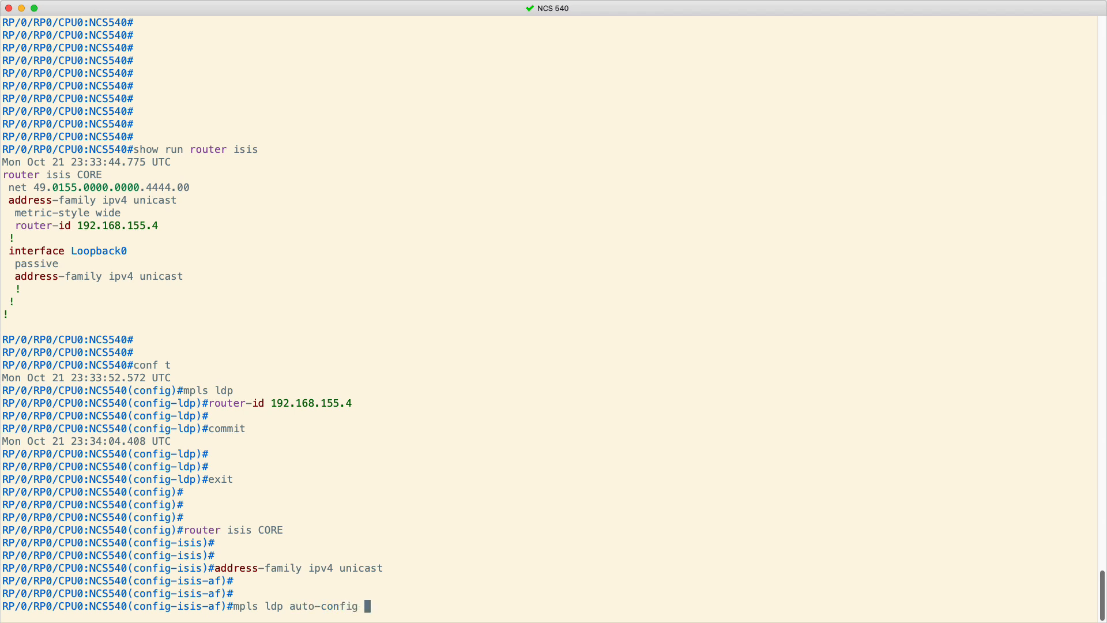
pyautogui.write('commit')
pyautogui.write('exit')
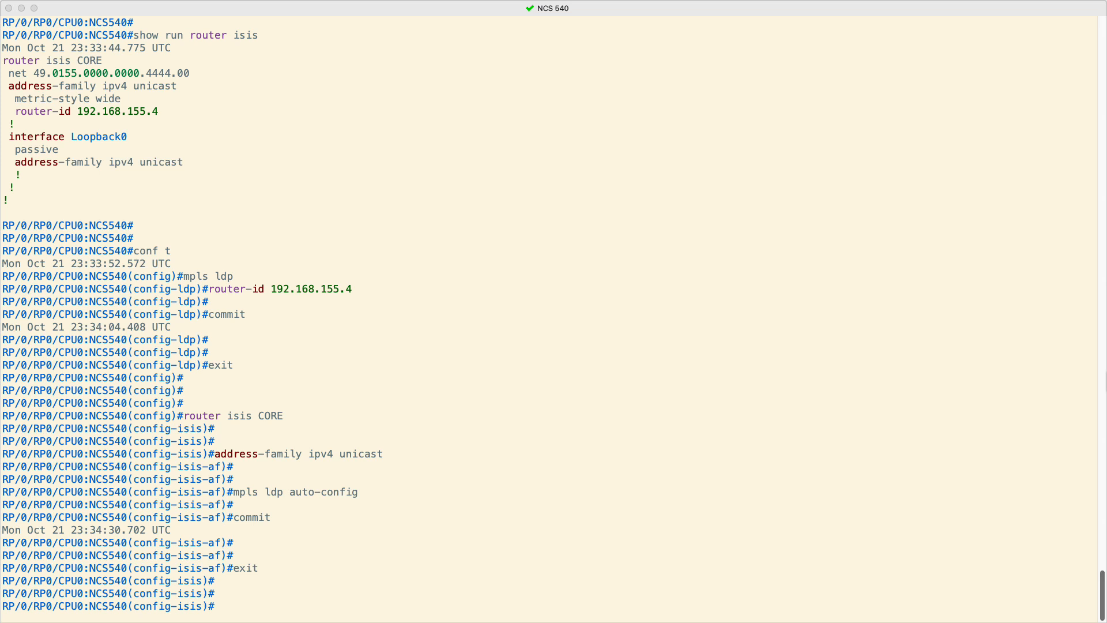
# Commit TenGigE 0/0/0/14 with address-family ipv4 unicast under IS-IS CORE, then end
pyautogui.write('inter')
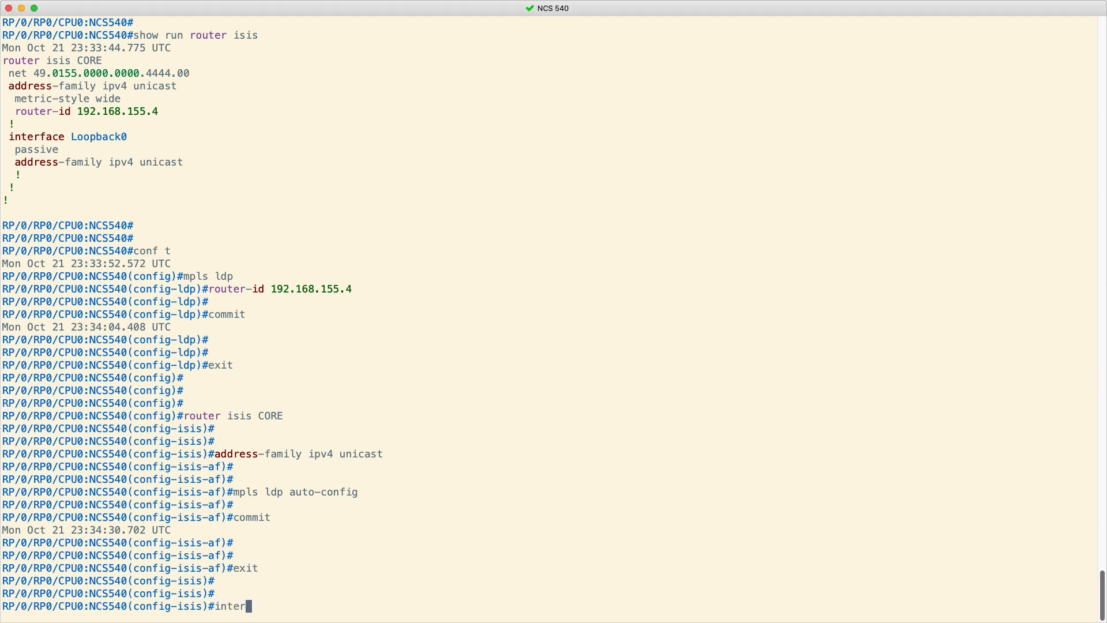
pyautogui.write('face')
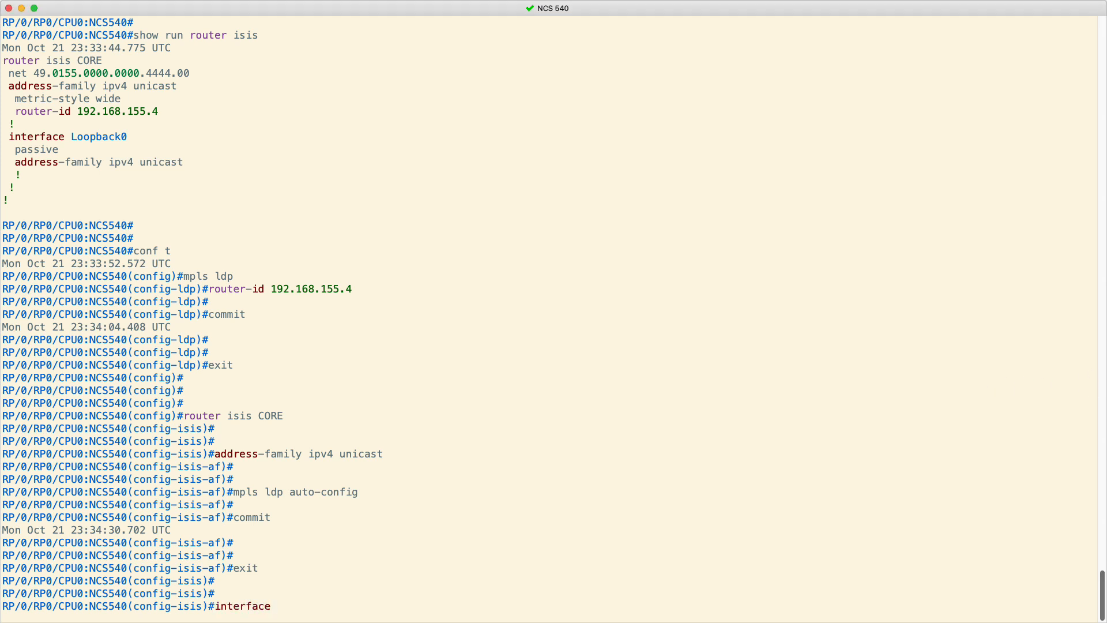
pyautogui.write('tenGigE 0/0/0/')
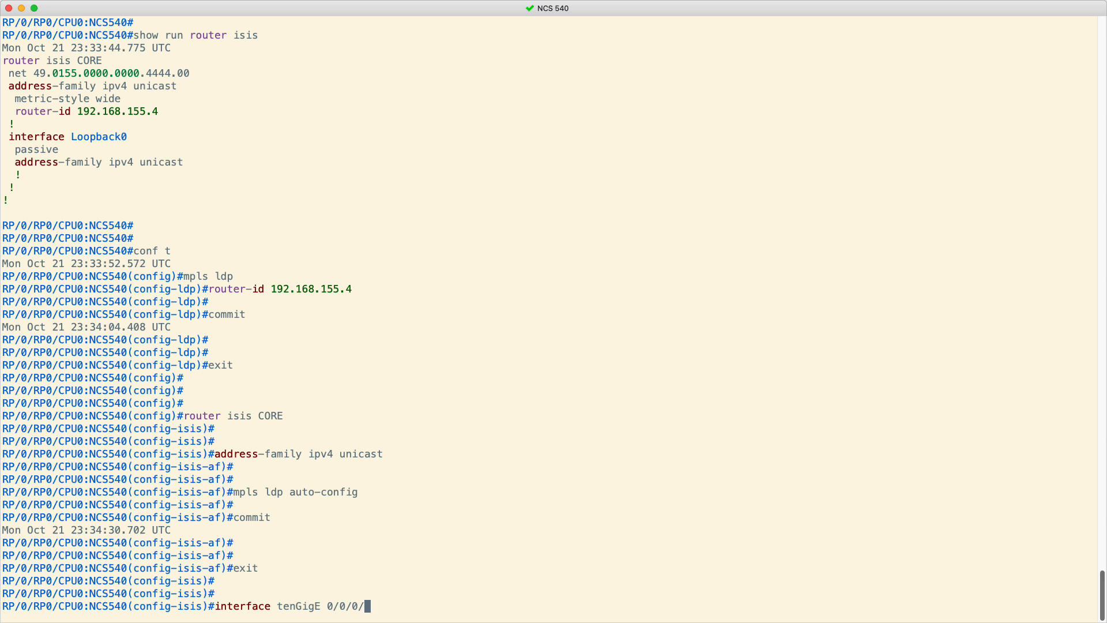
pyautogui.write('14')
pyautogui.write('address-family')
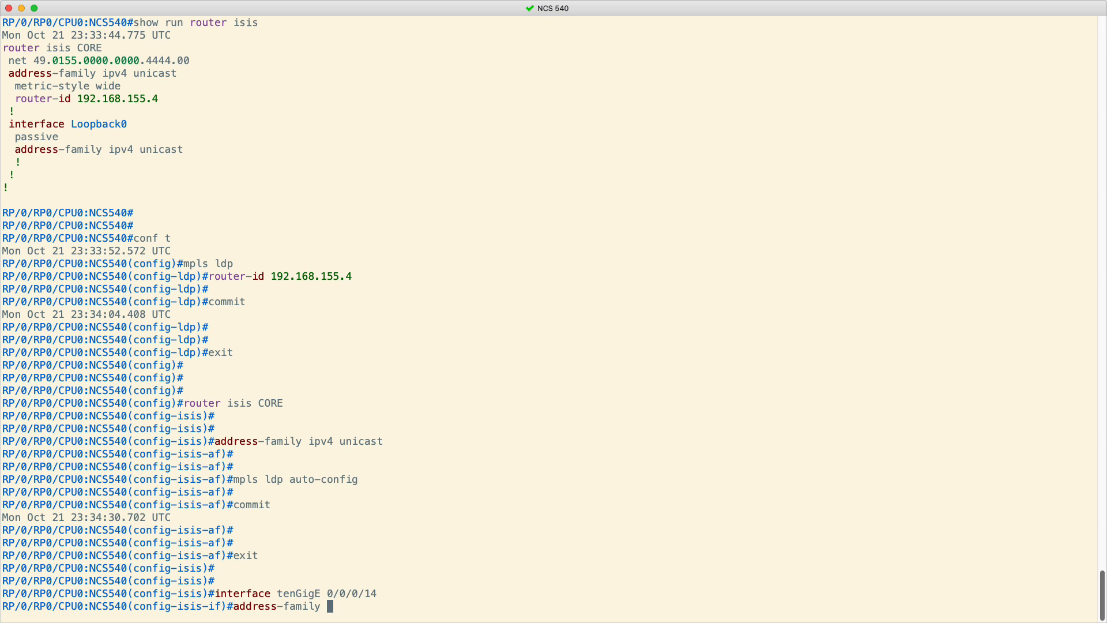
pyautogui.write('ipv4 unicast')
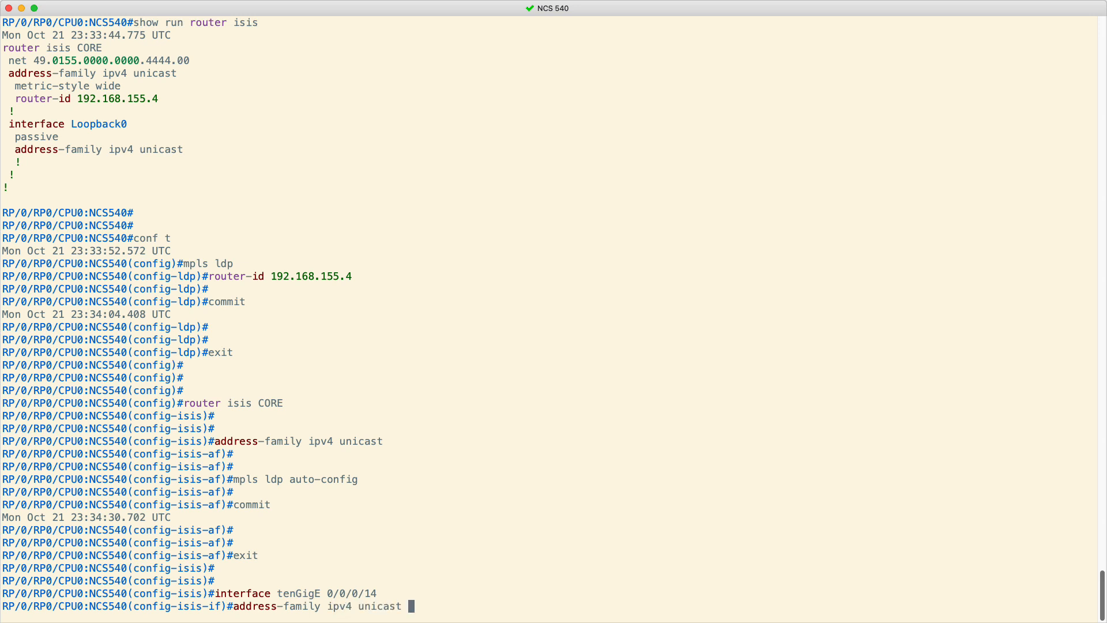
pyautogui.write('commit')
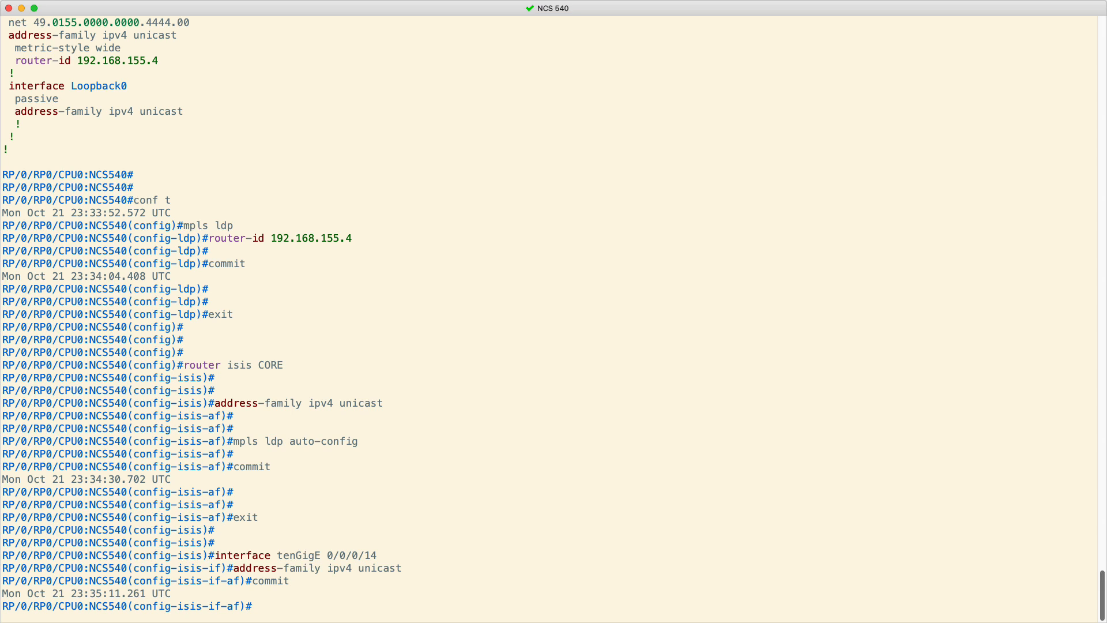
pyautogui.write('end')
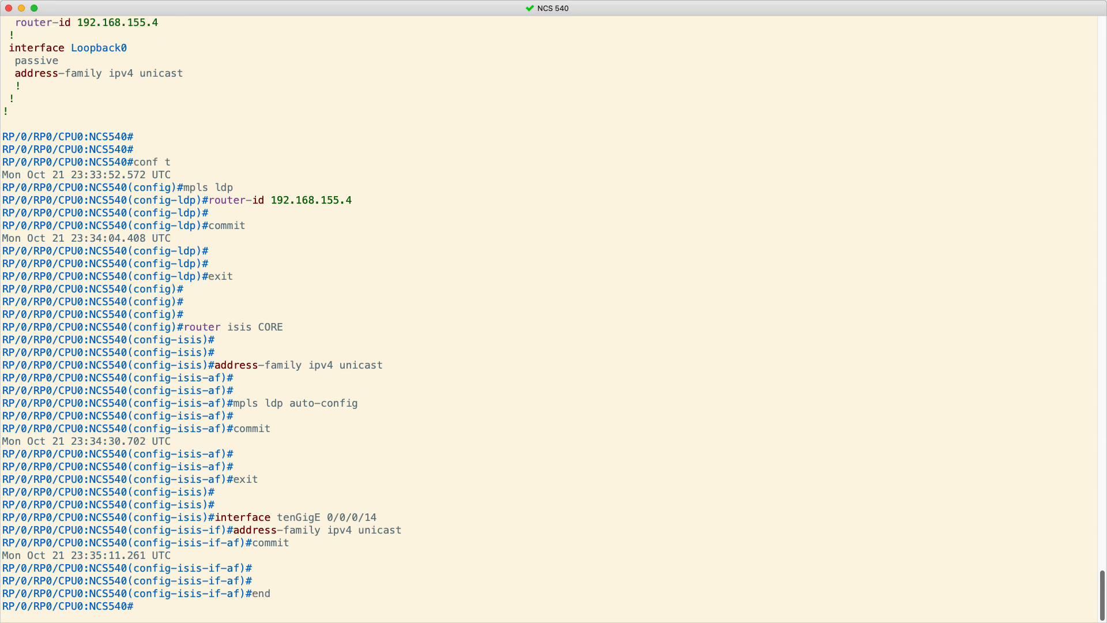
pyautogui.write('show')
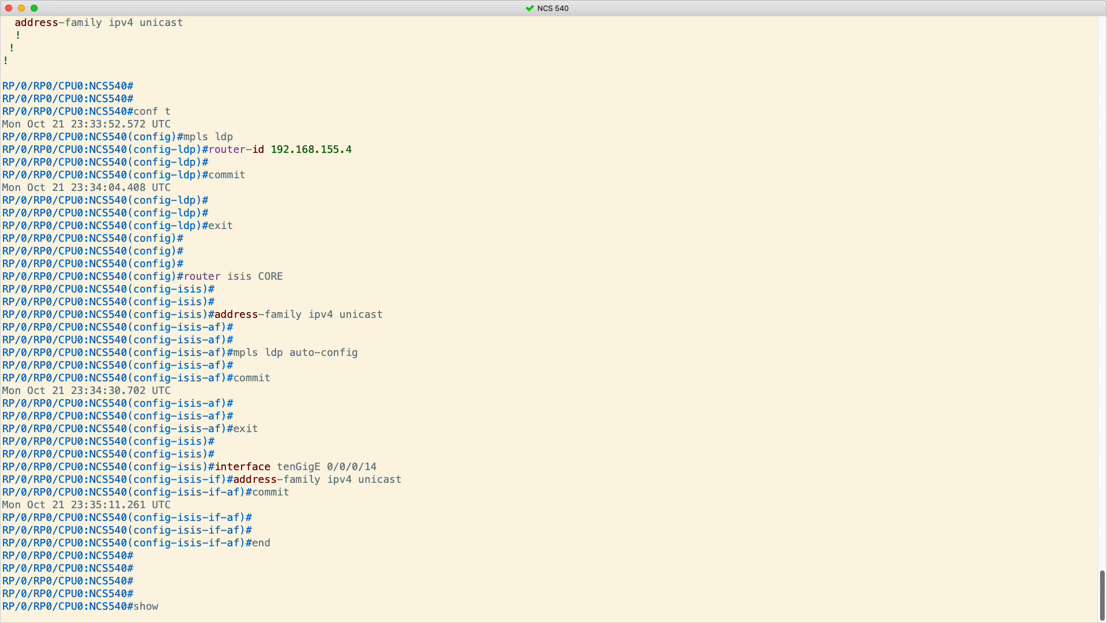
# Review 'show run mpls' and 'show run router isis' for auto-config and TenGigE0/0/0/14
pyautogui.write('run mpls')
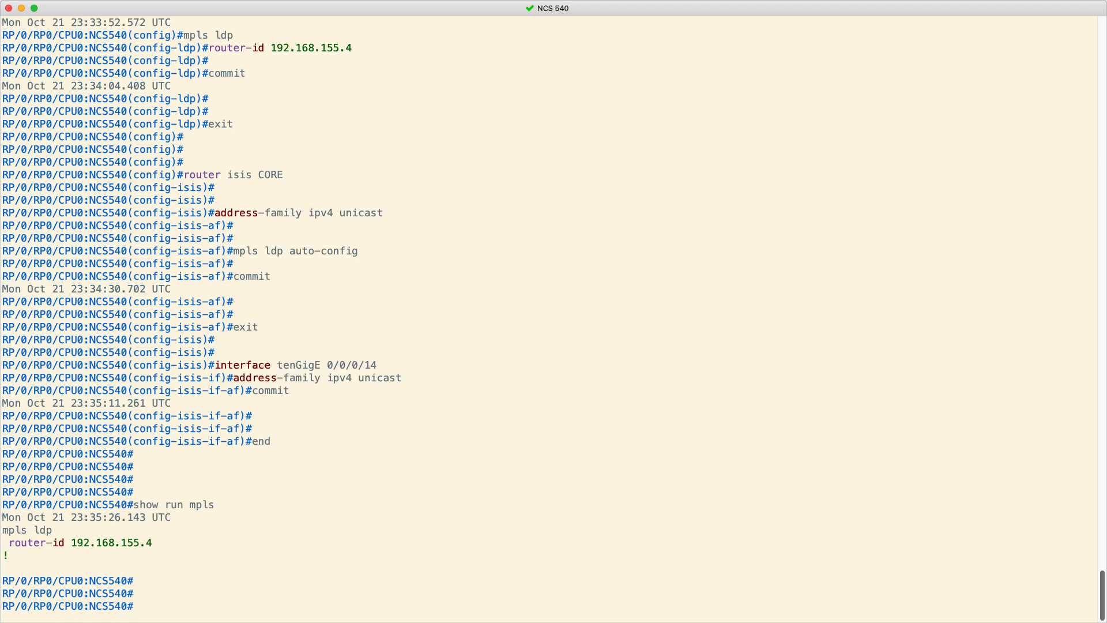
pyautogui.write('show run router isis')
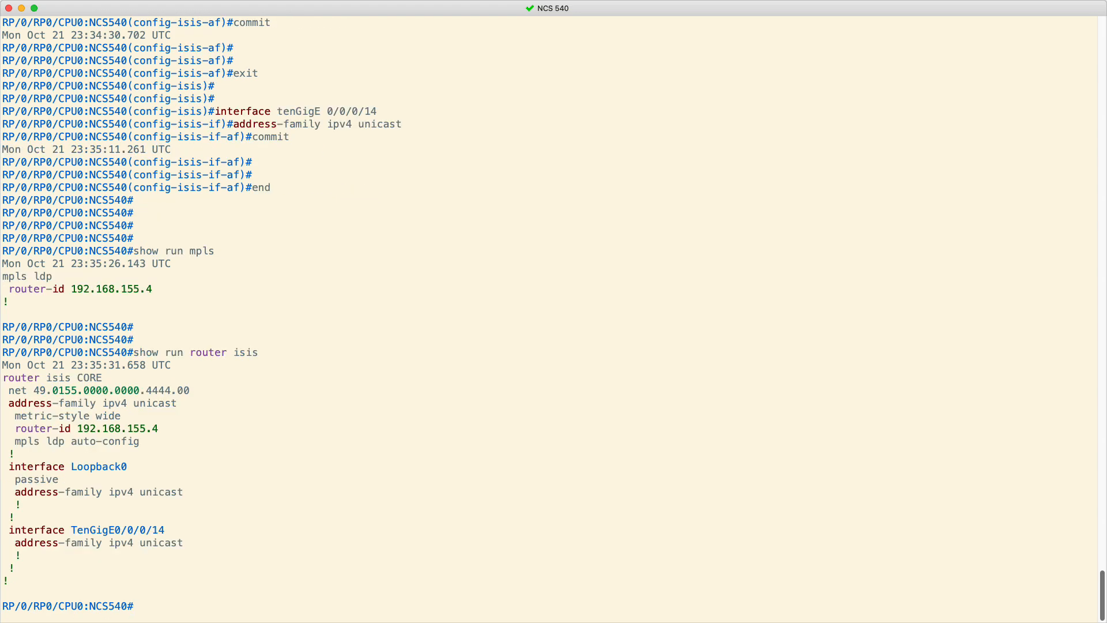
pyautogui.scroll(-3)
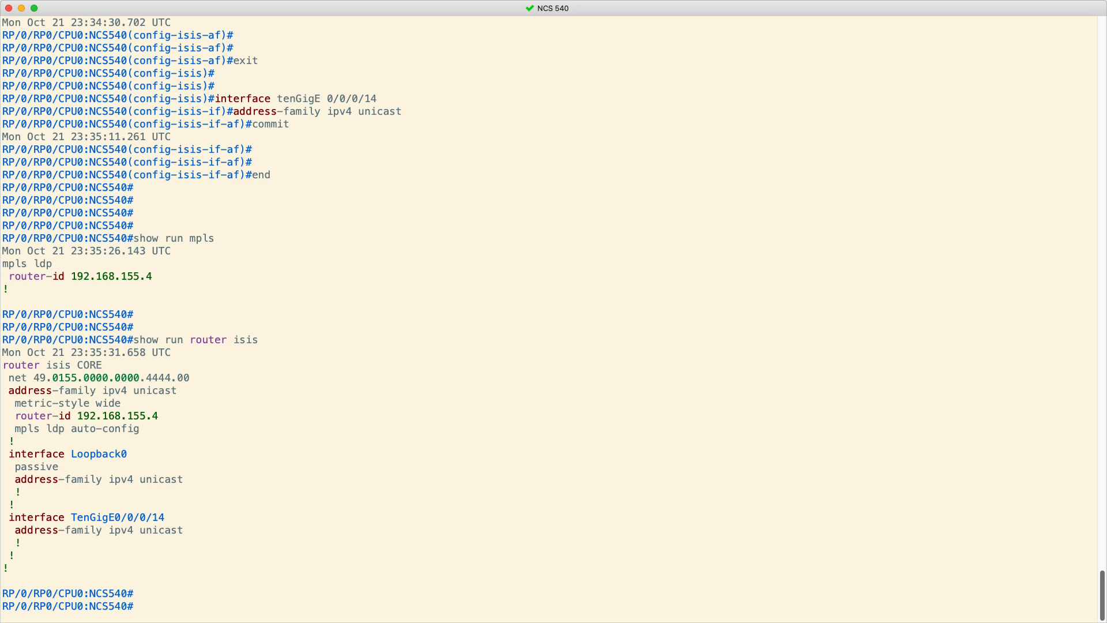
pyautogui.moveTo(956, 393)
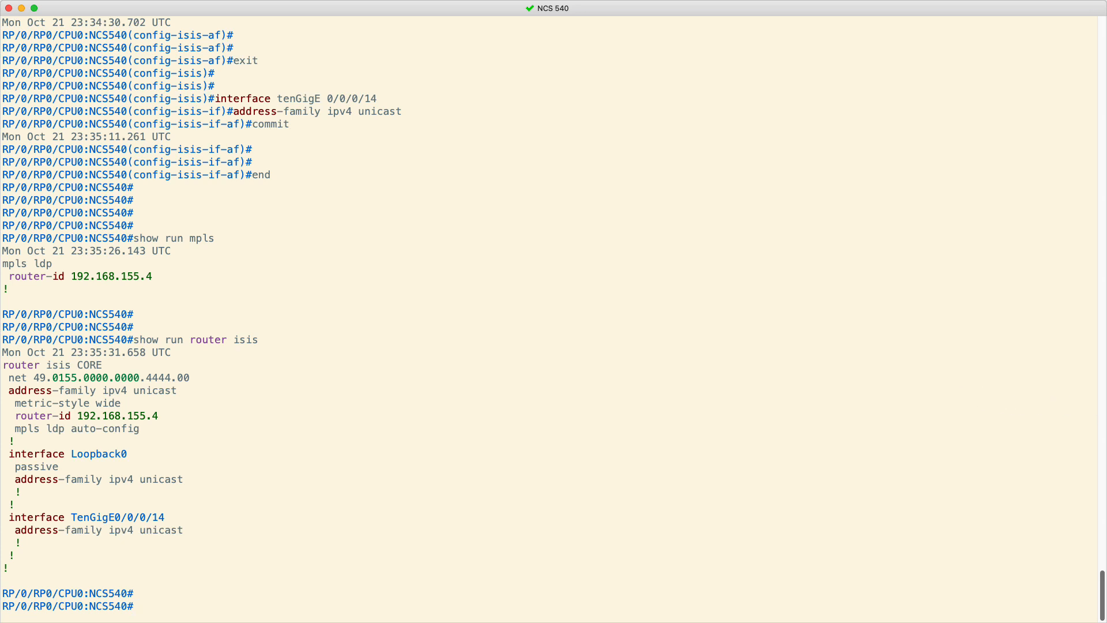
pyautogui.moveTo(1064, 400)
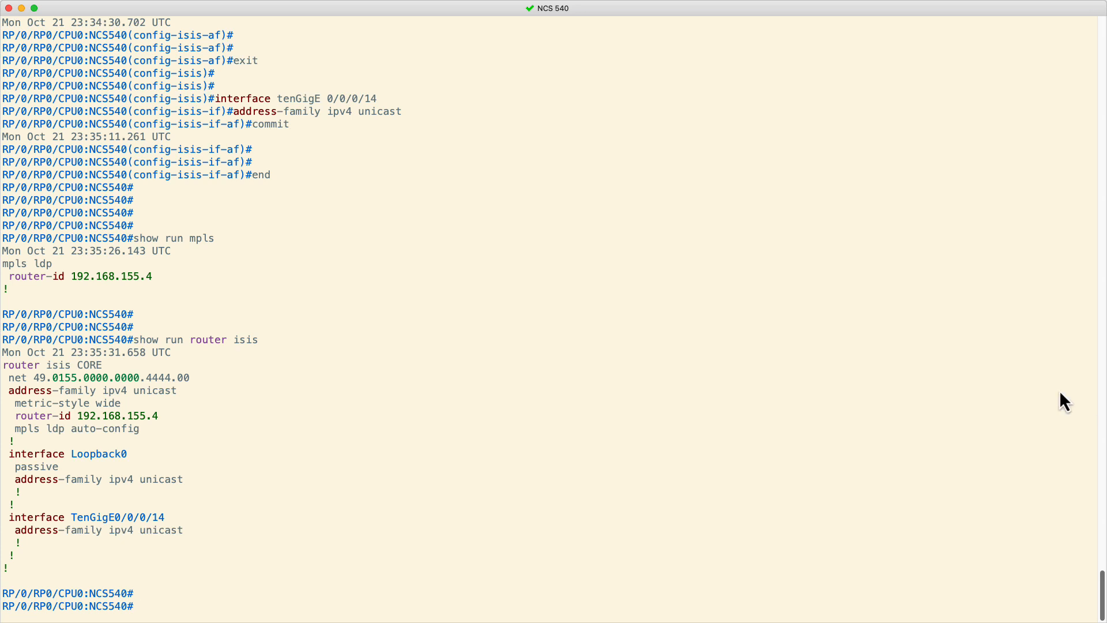
pyautogui.moveTo(956, 393)
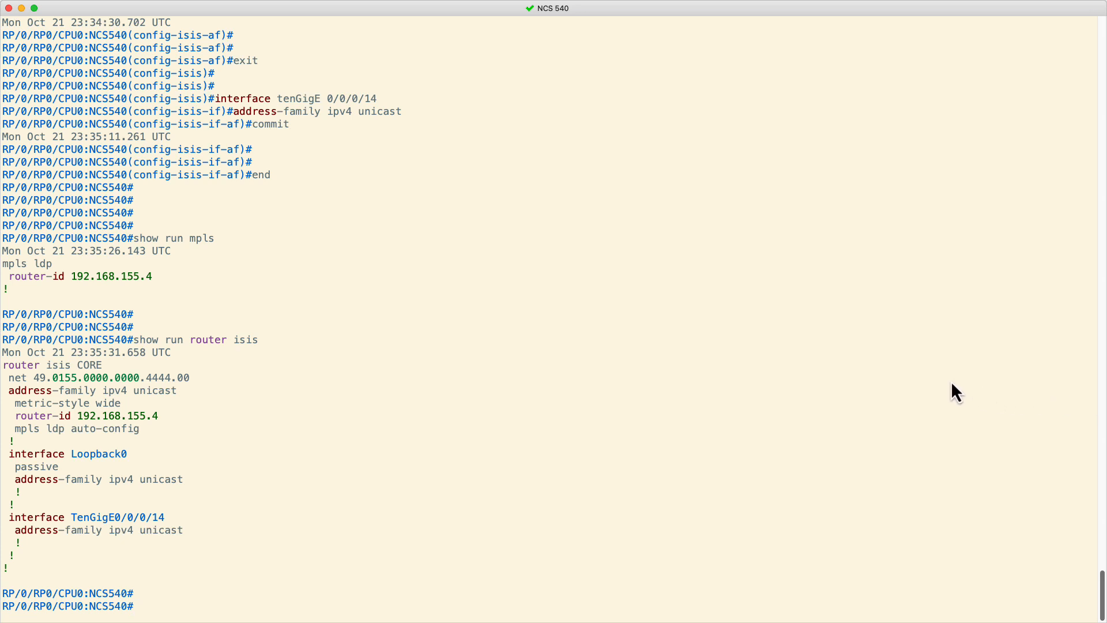